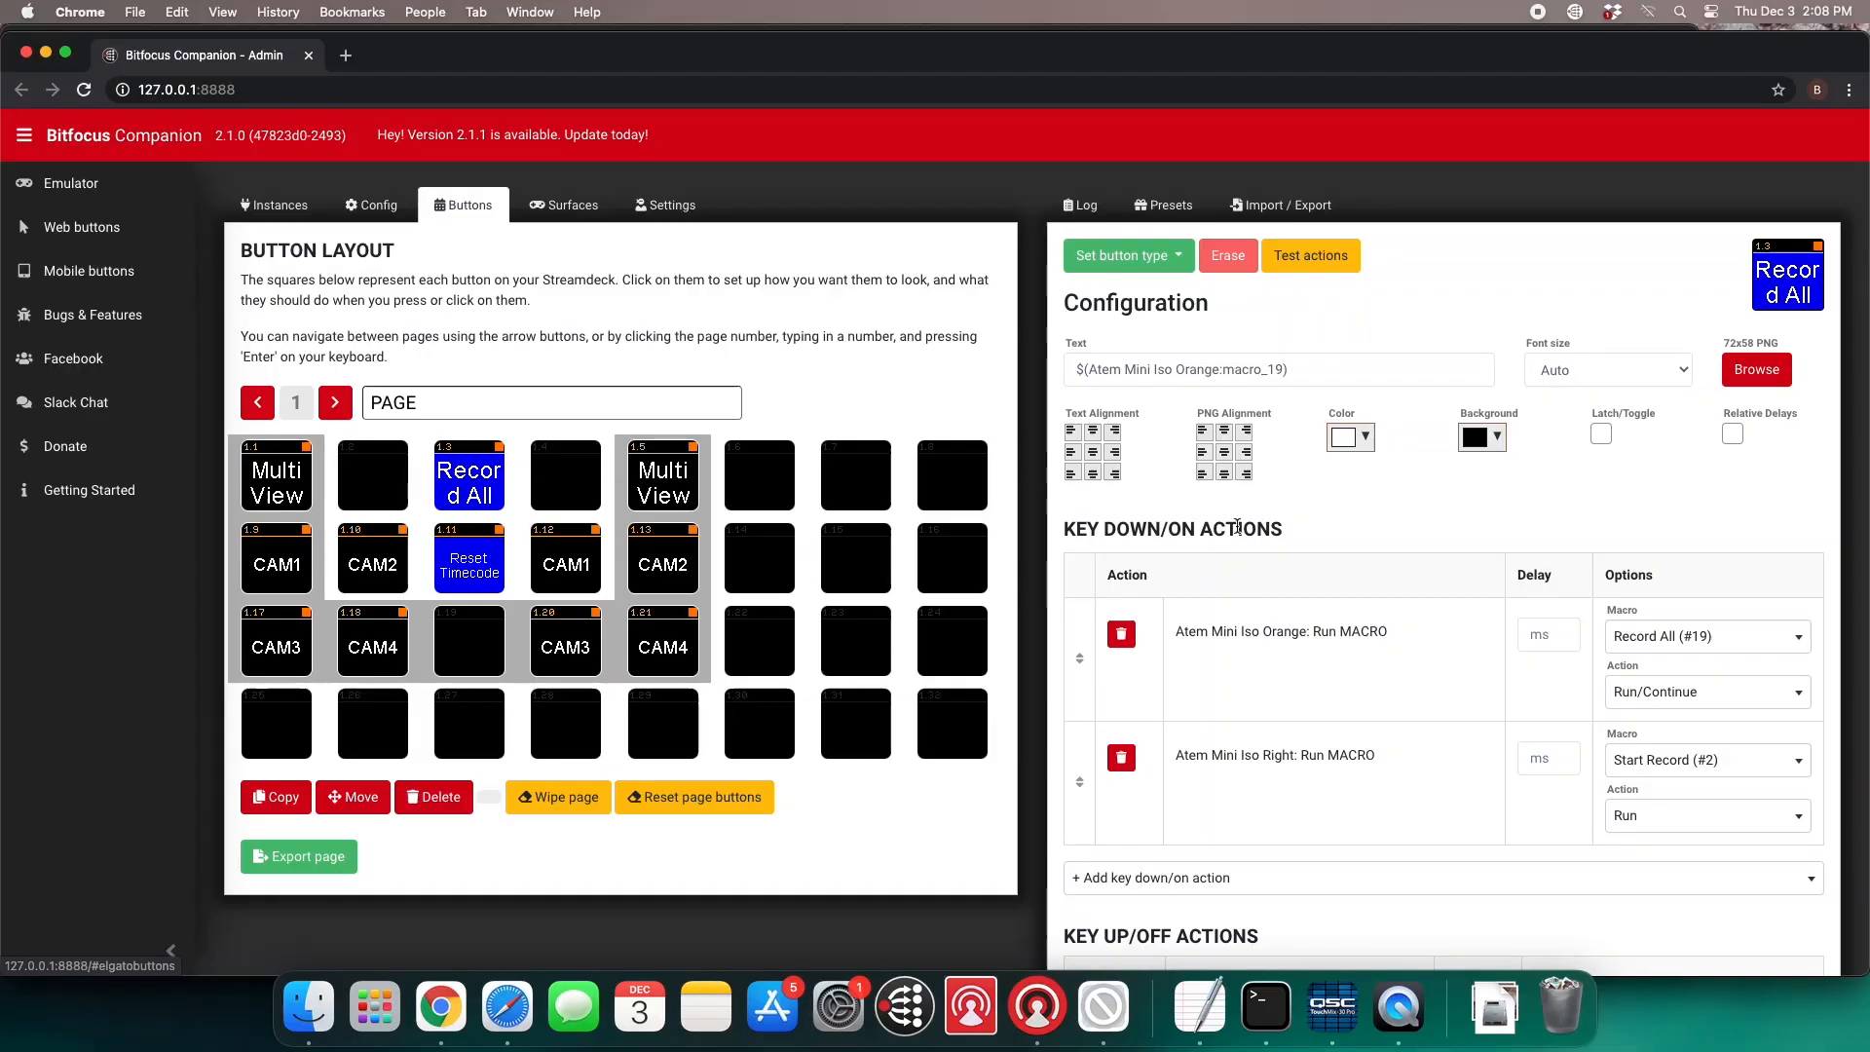
Review Record All's key-down actions: Record All macro on Orange, Start Record on Right
click(469, 476)
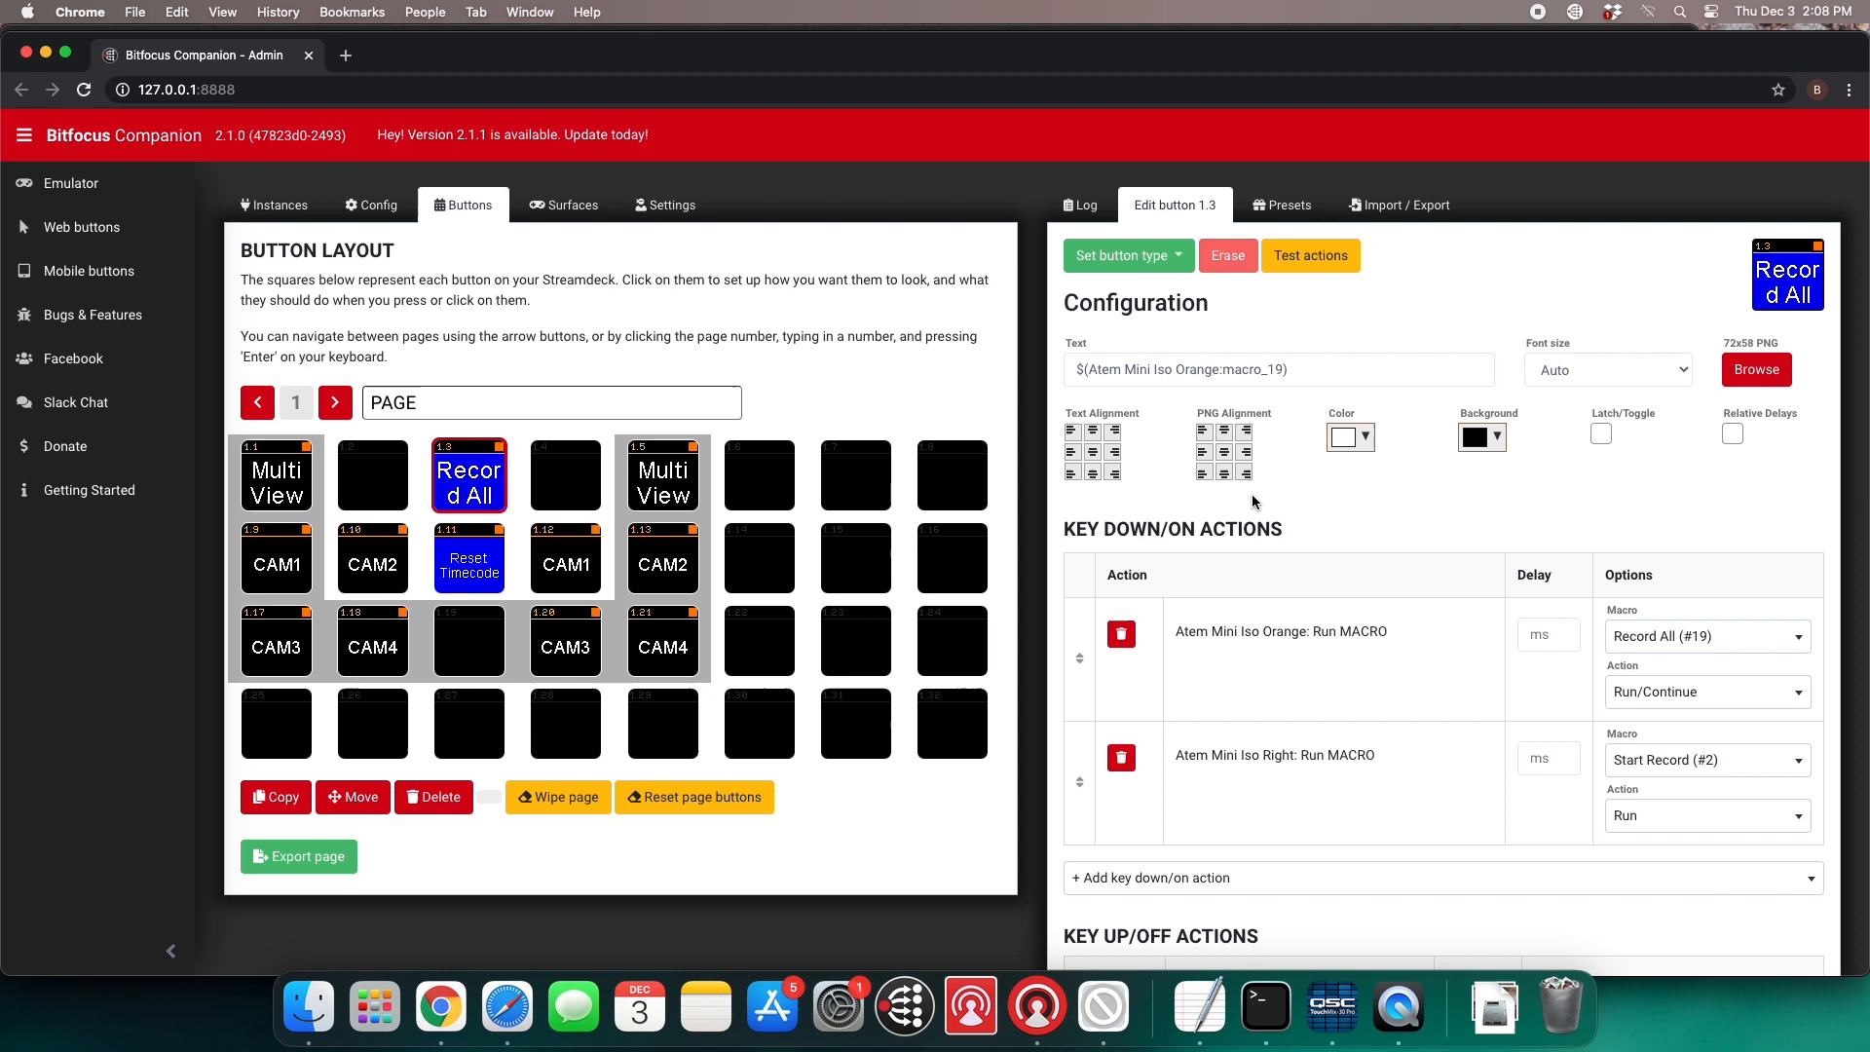
scroll(down, 3)
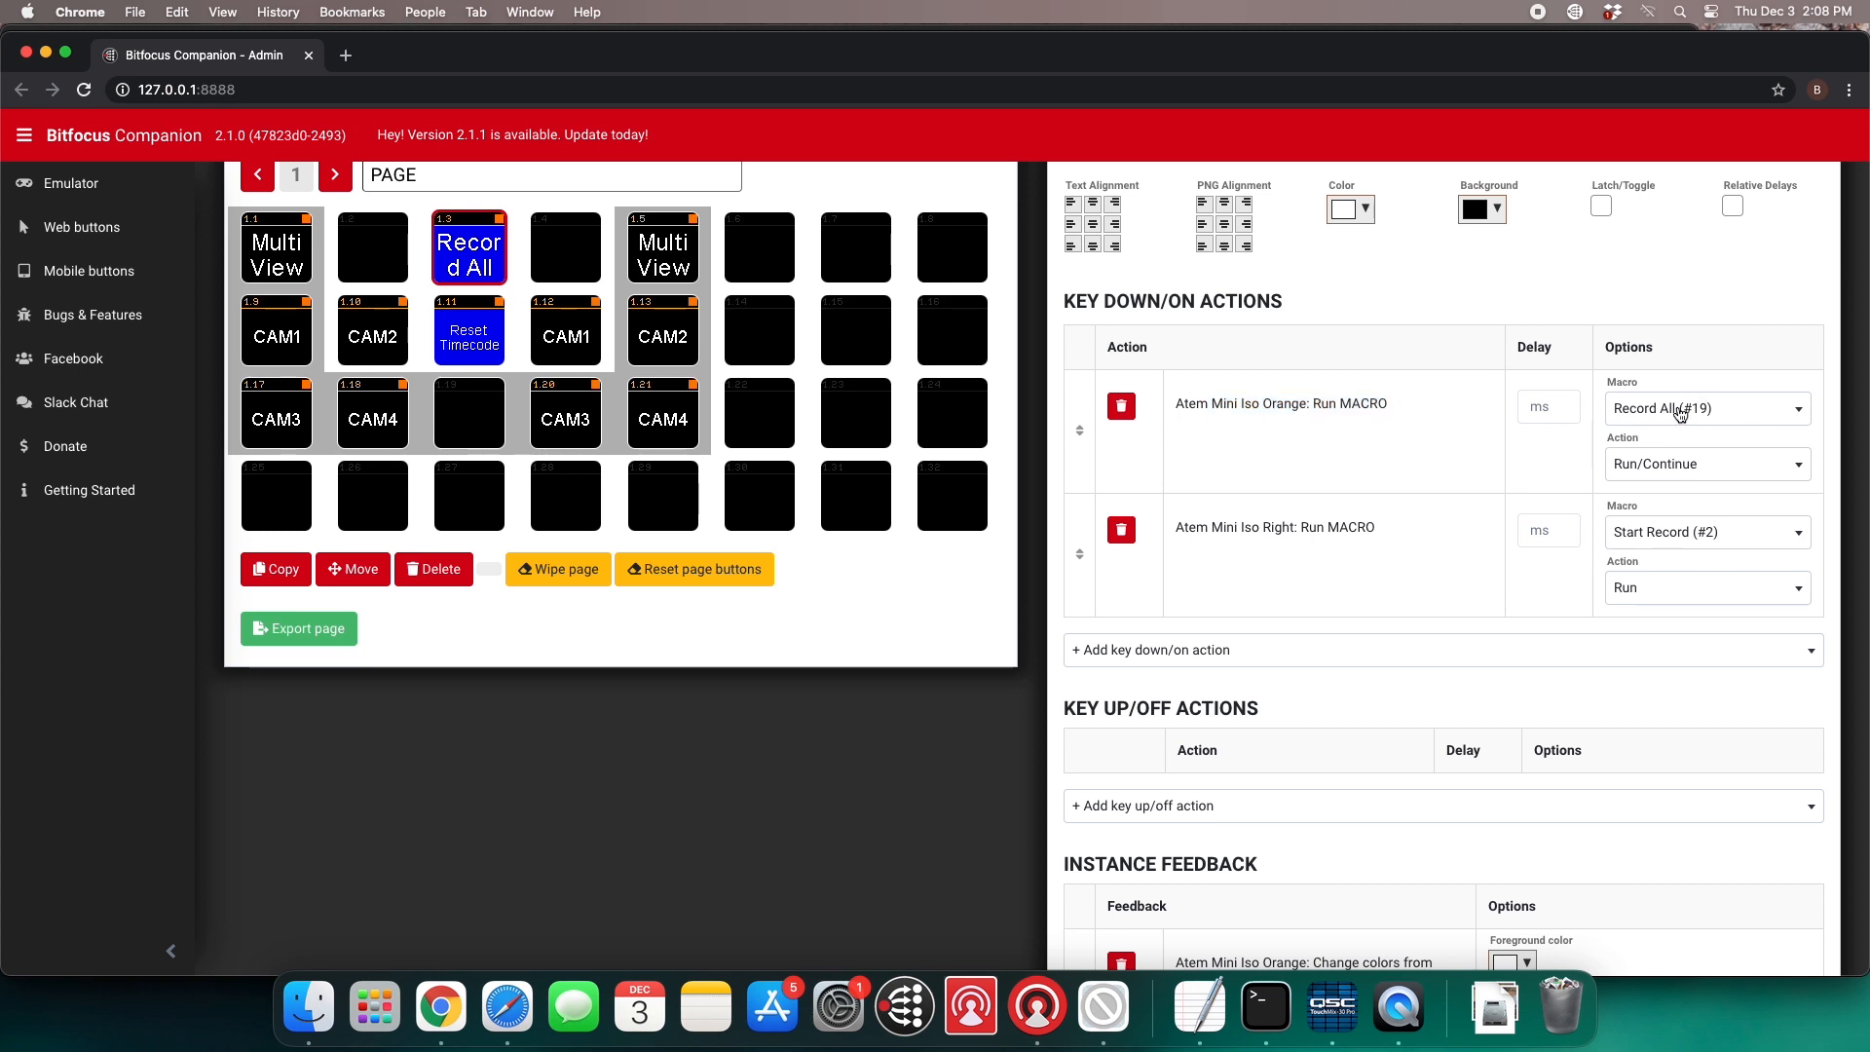
mouse_move(1654, 416)
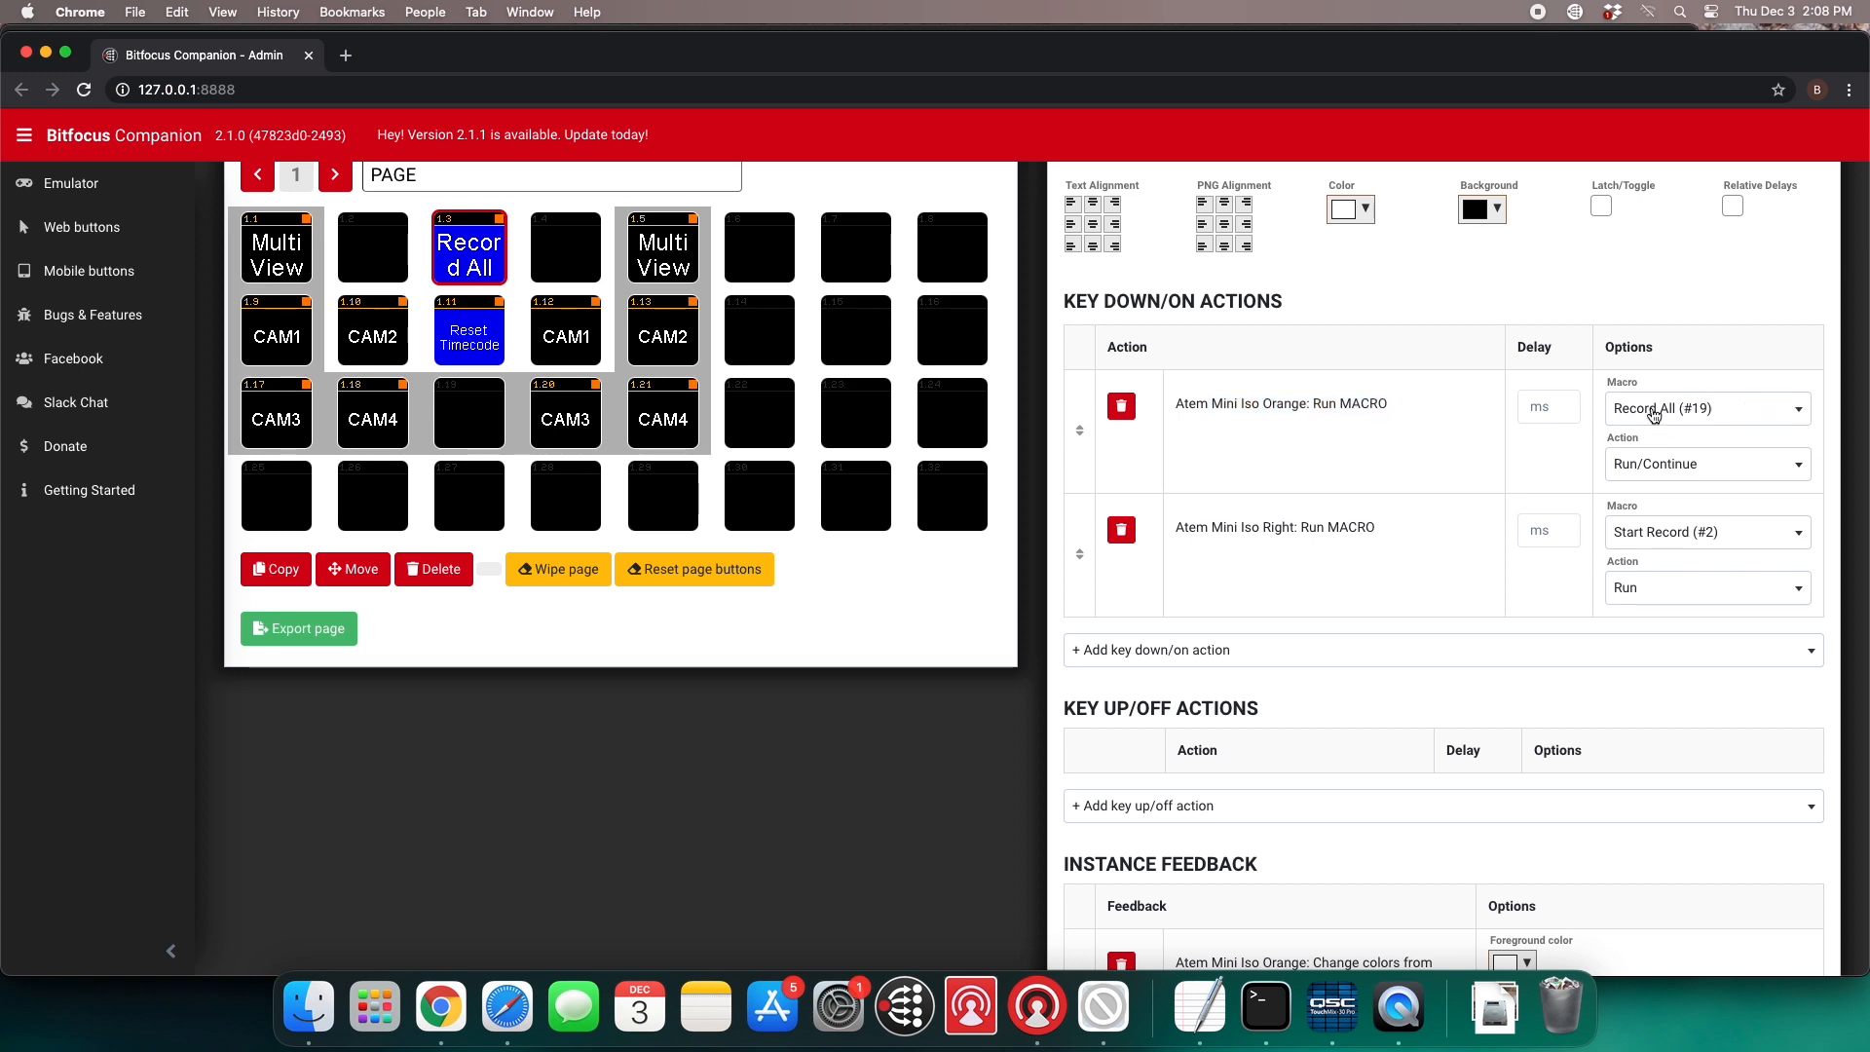
mouse_move(1172, 557)
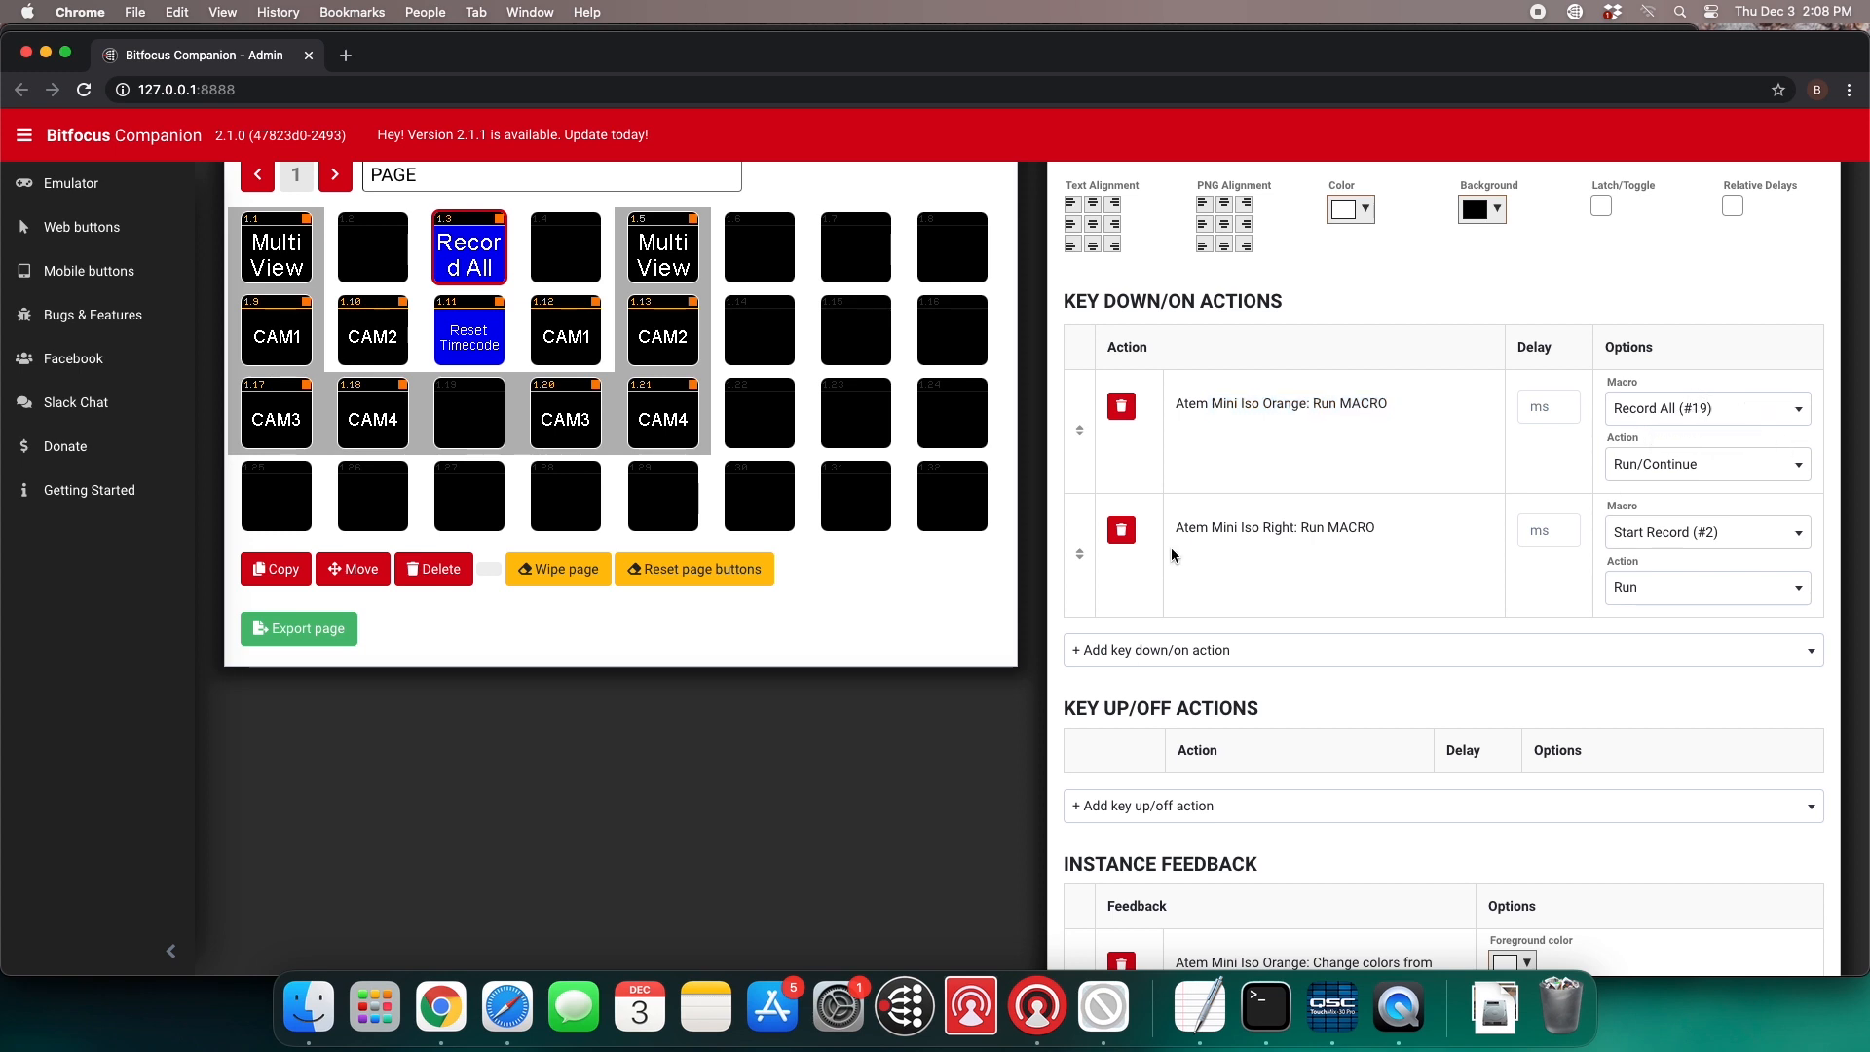
drag(1174, 557, 1335, 527)
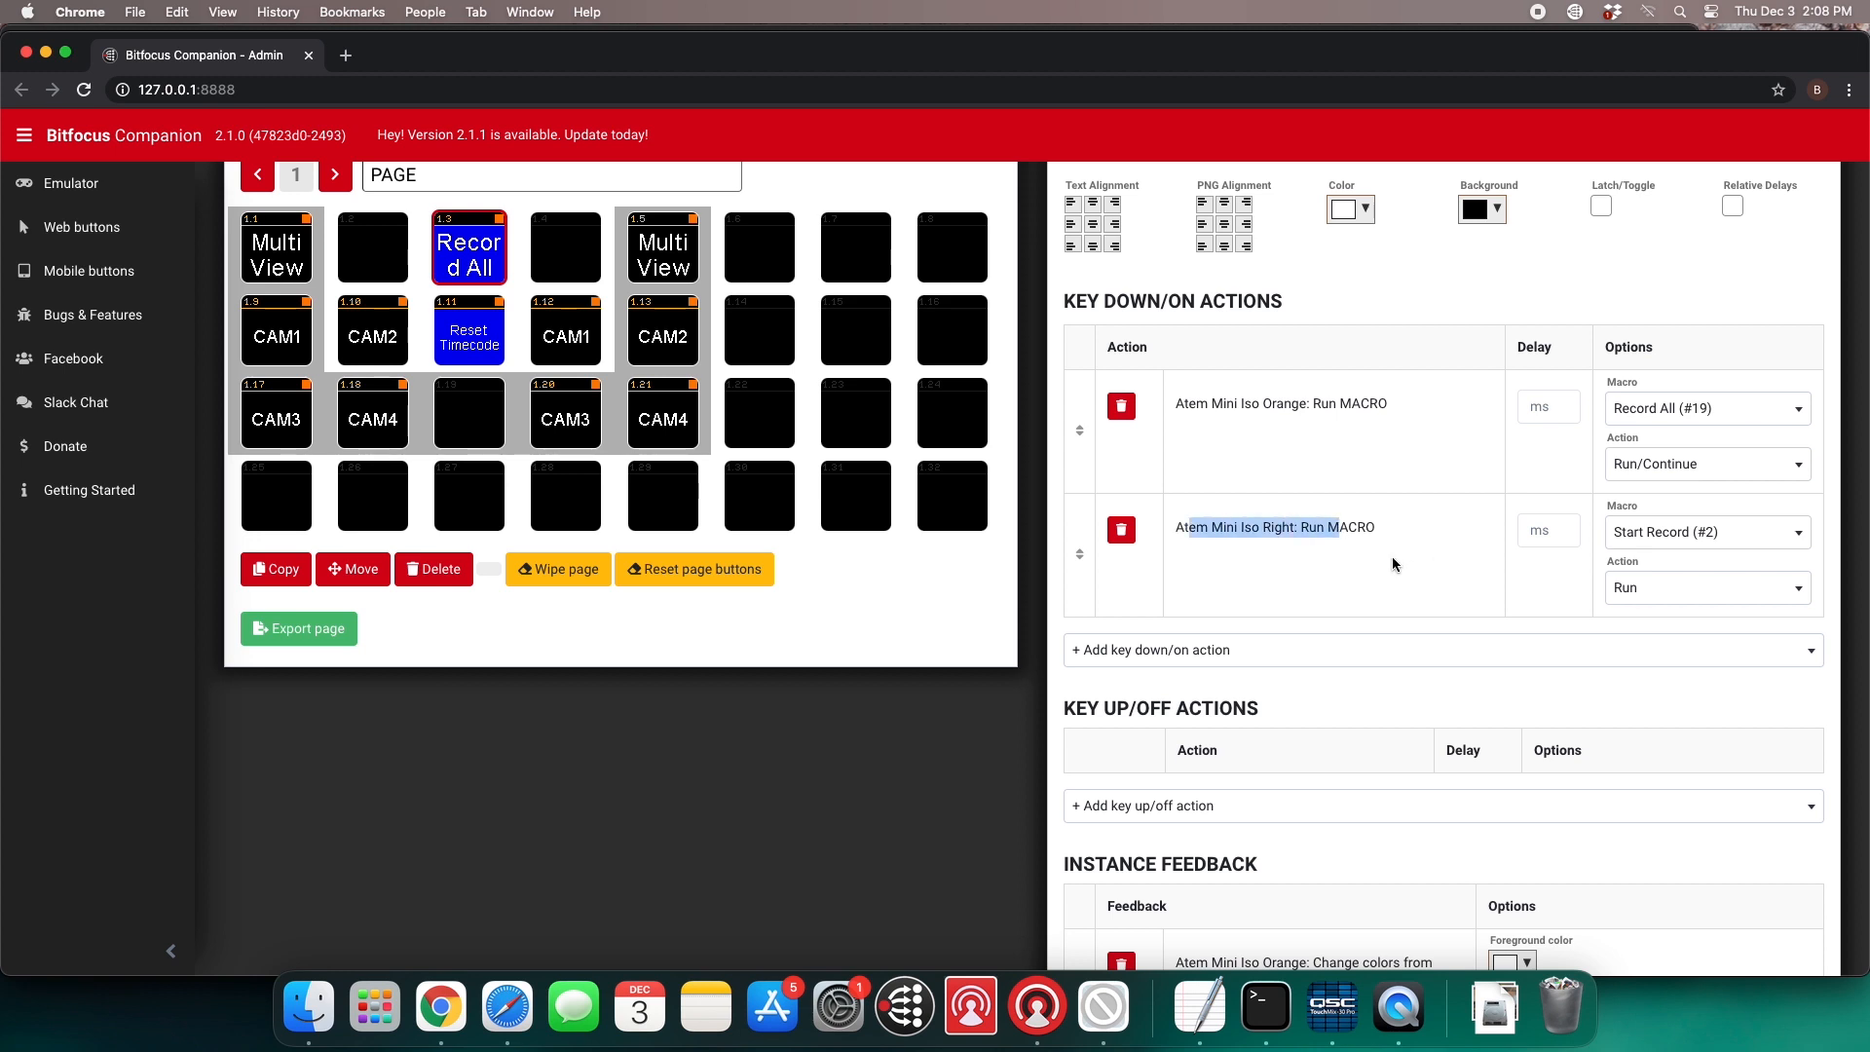
mouse_move(1046, 1005)
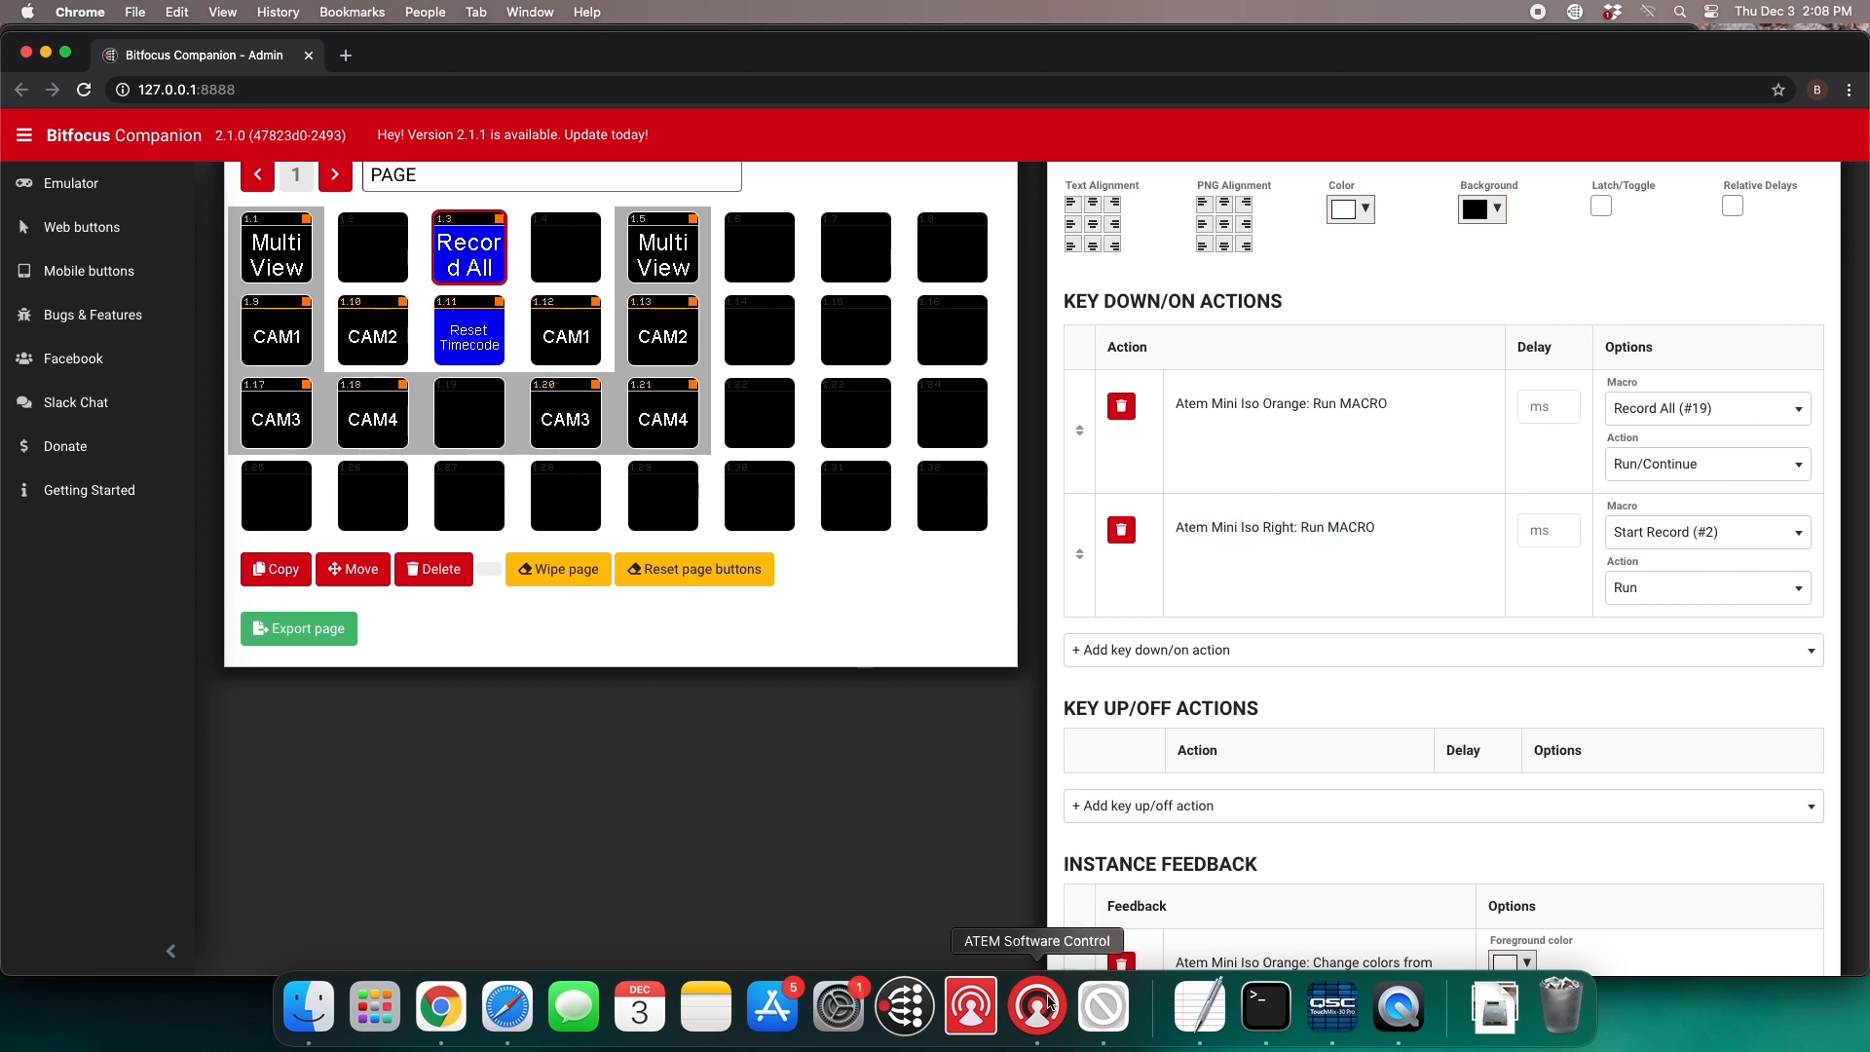
Show ATEM Software Control's Macros Run list: Reset Timecode, Start Record, Aux to MultiView
click(1036, 1007)
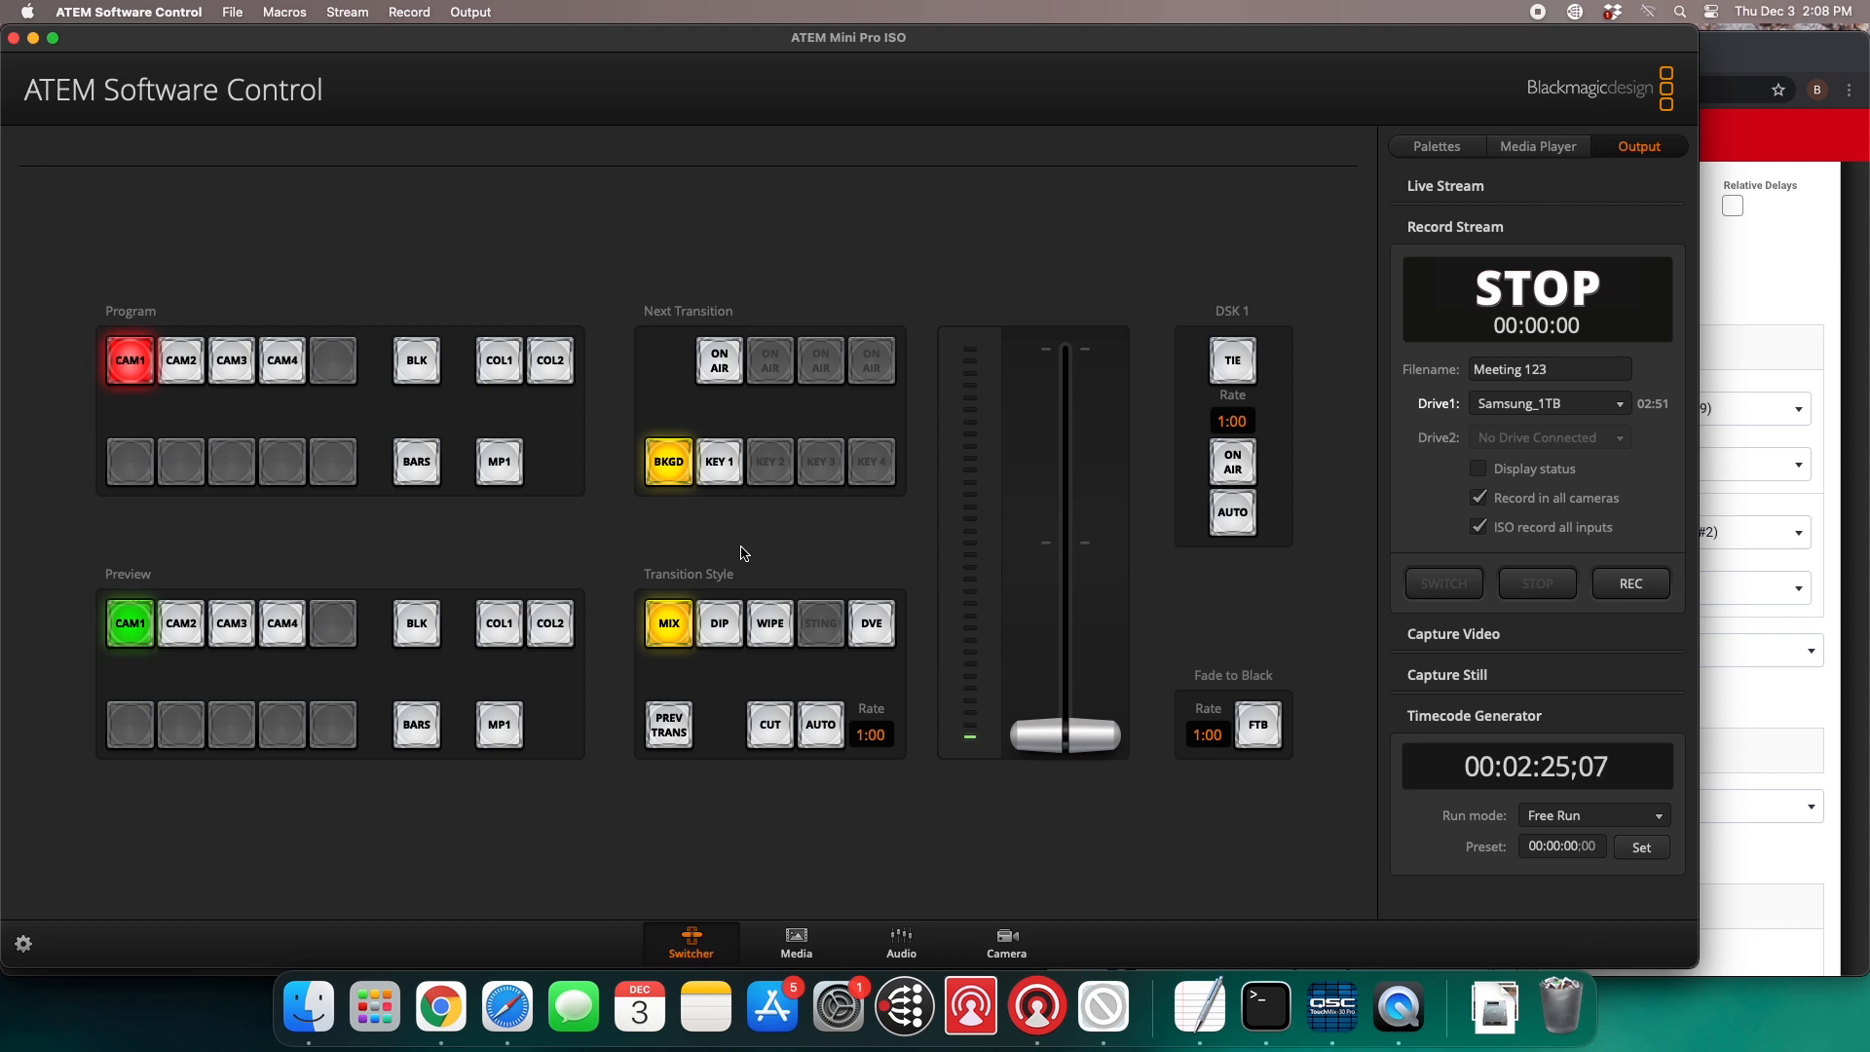
click(284, 12)
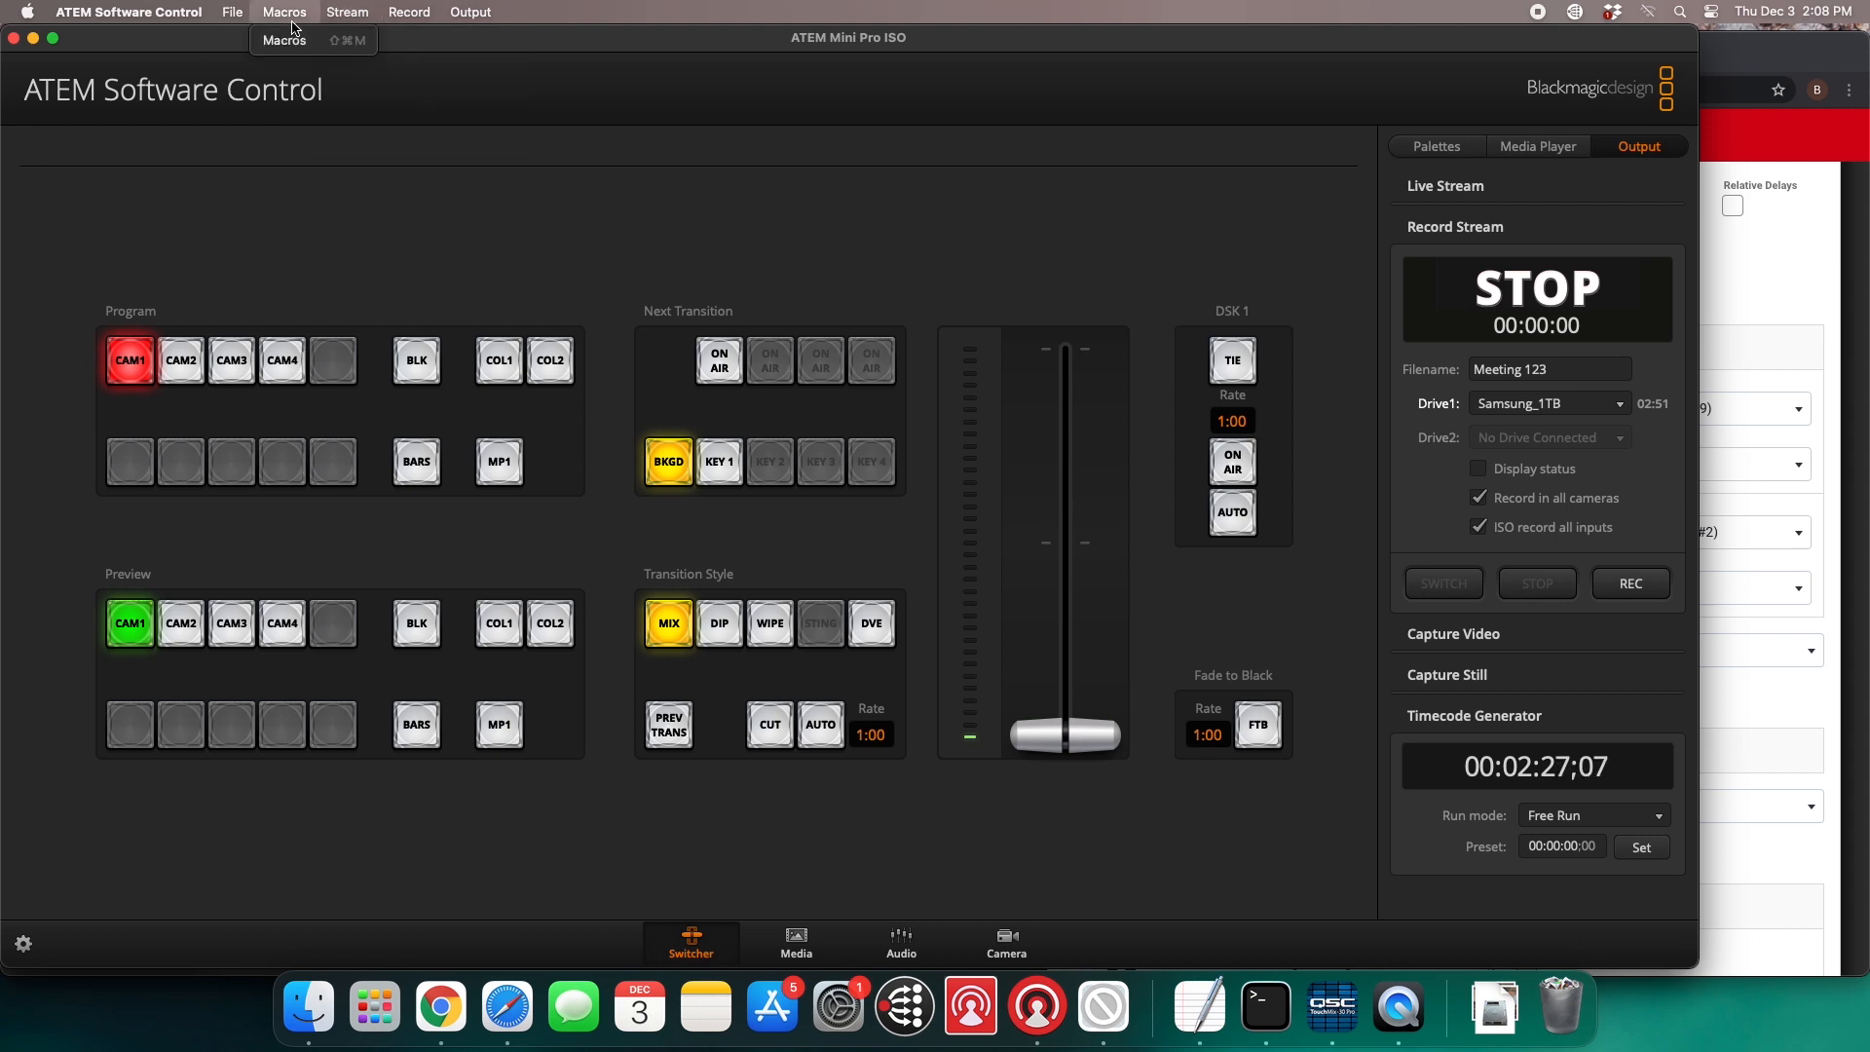
click(283, 11)
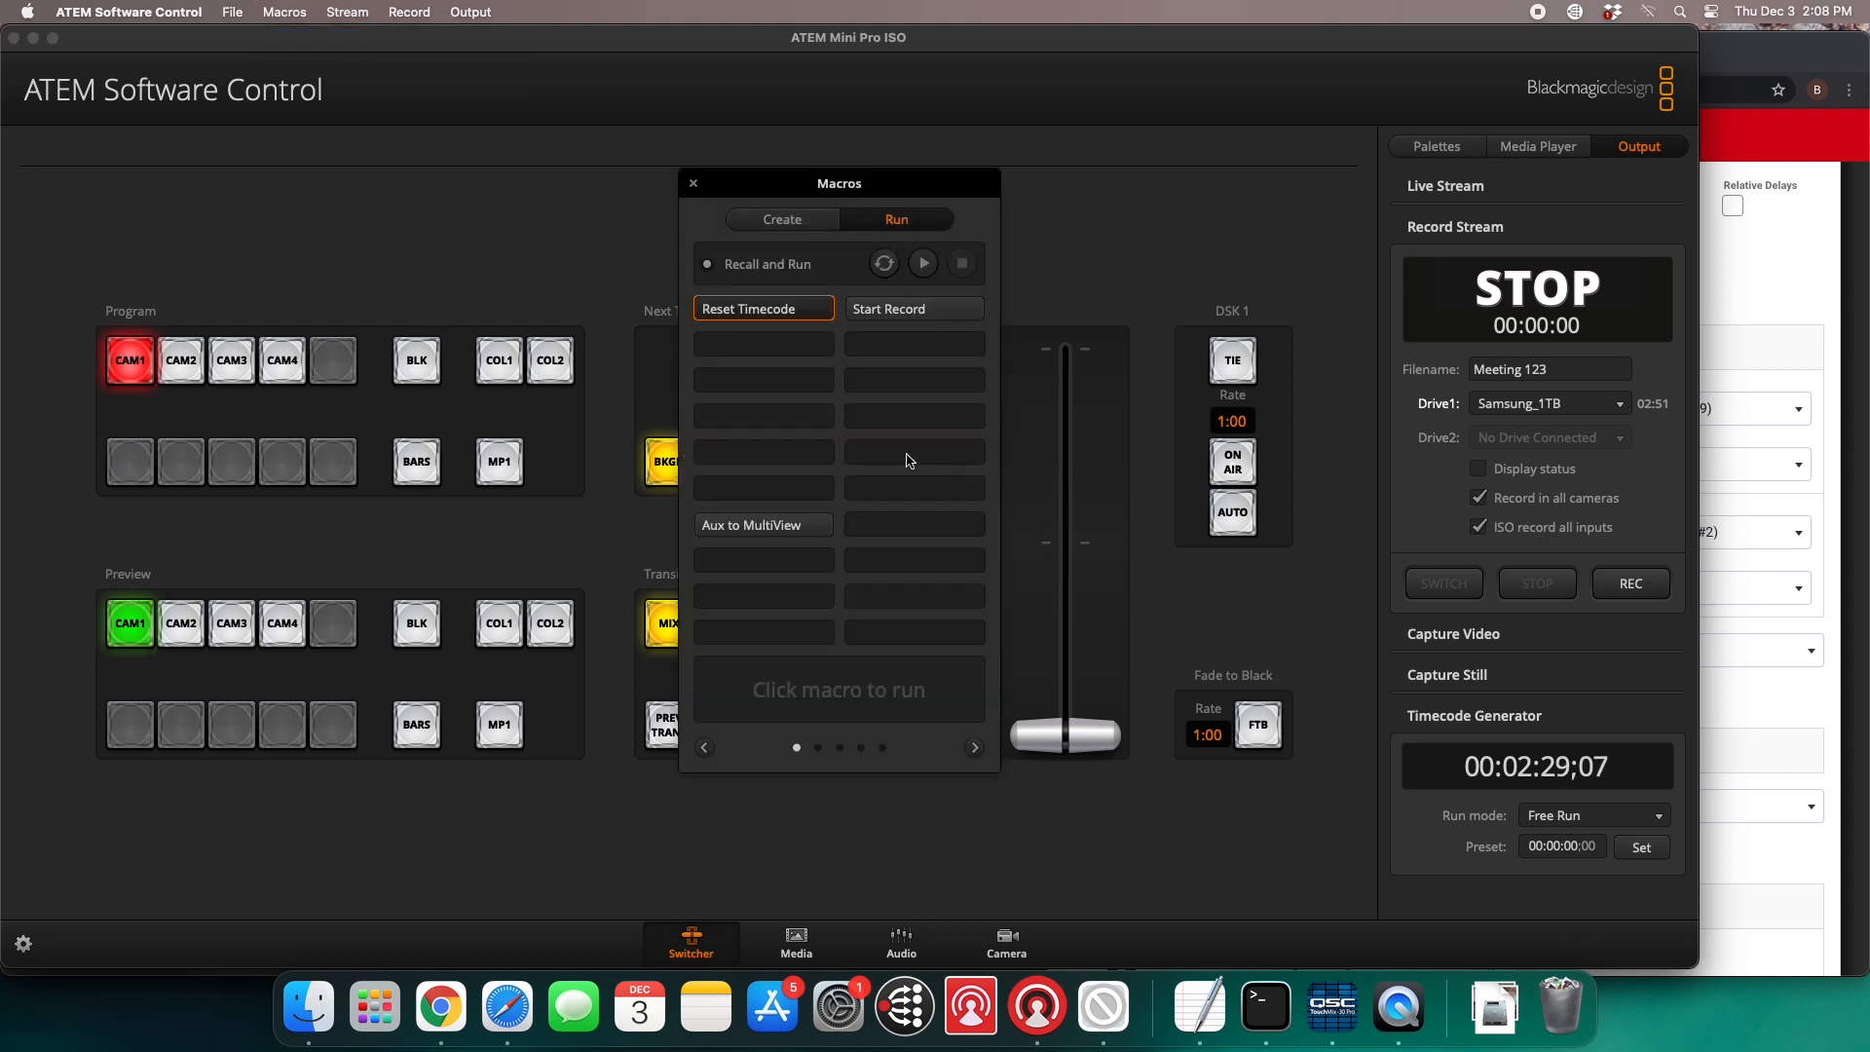